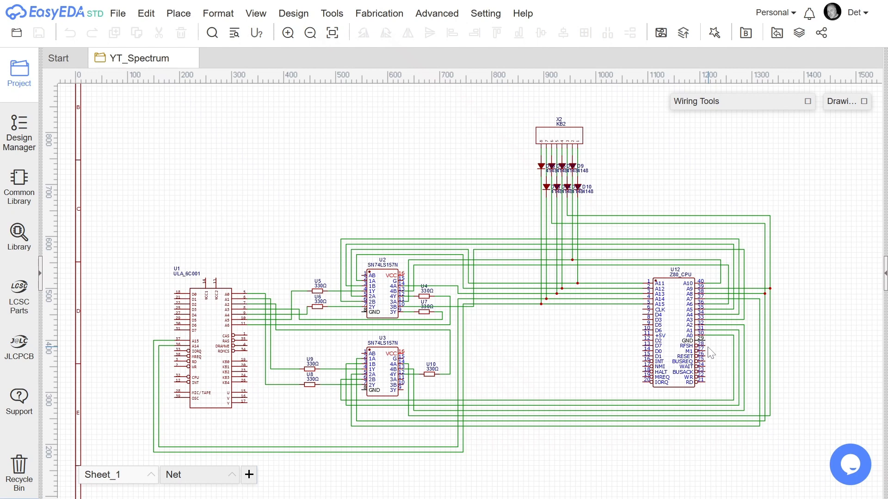
pyautogui.moveTo(492, 333)
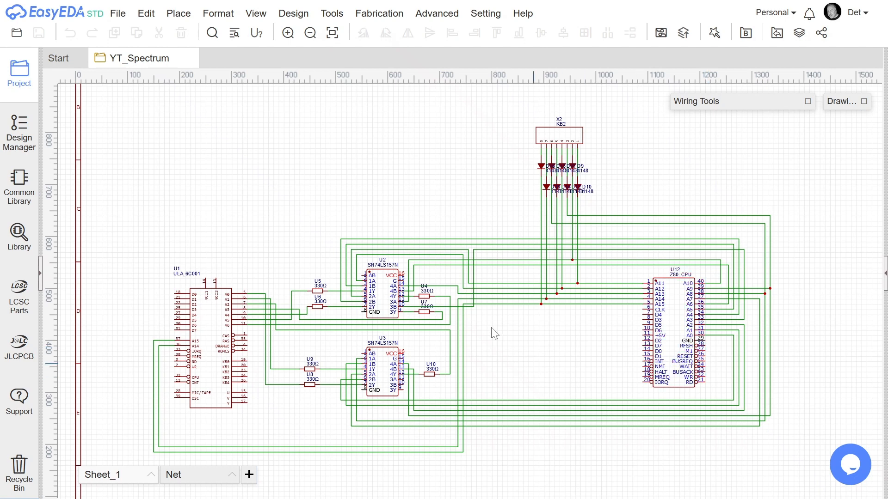
pyautogui.moveTo(505, 295)
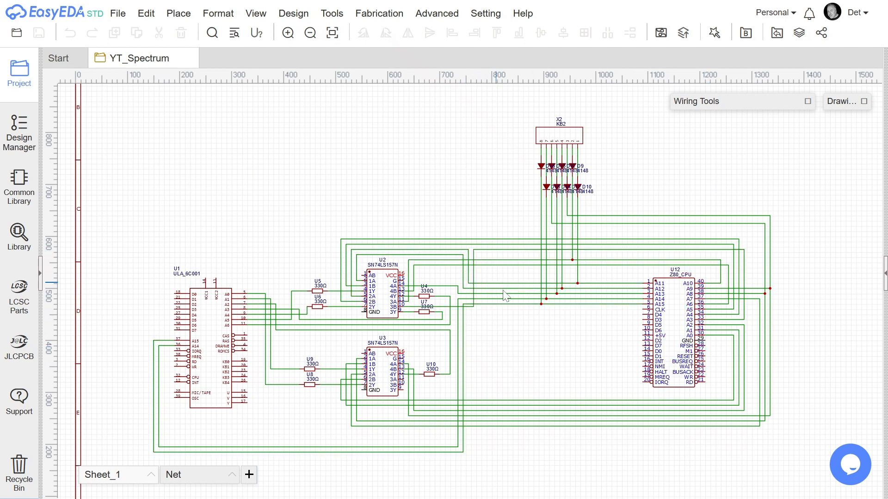
pyautogui.moveTo(566, 305)
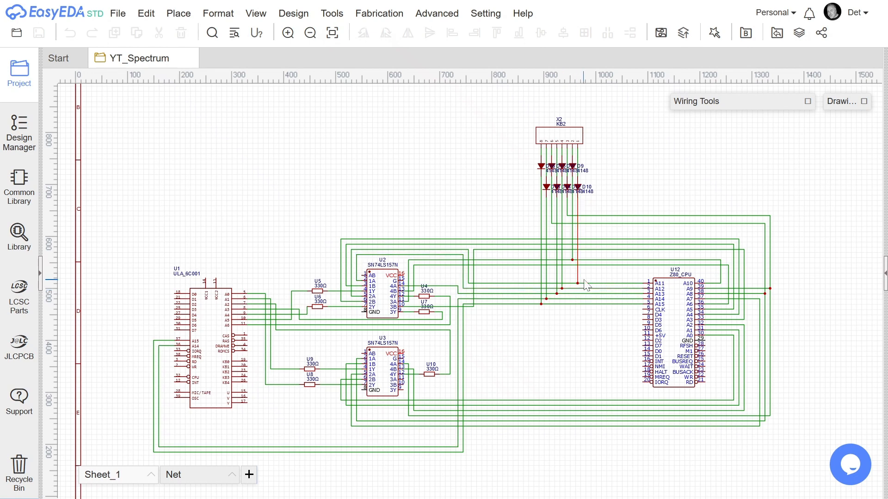
# Step: Delete the A11 label and its long wire, then place a net label directly on U11 pin 1
pyautogui.click(595, 289)
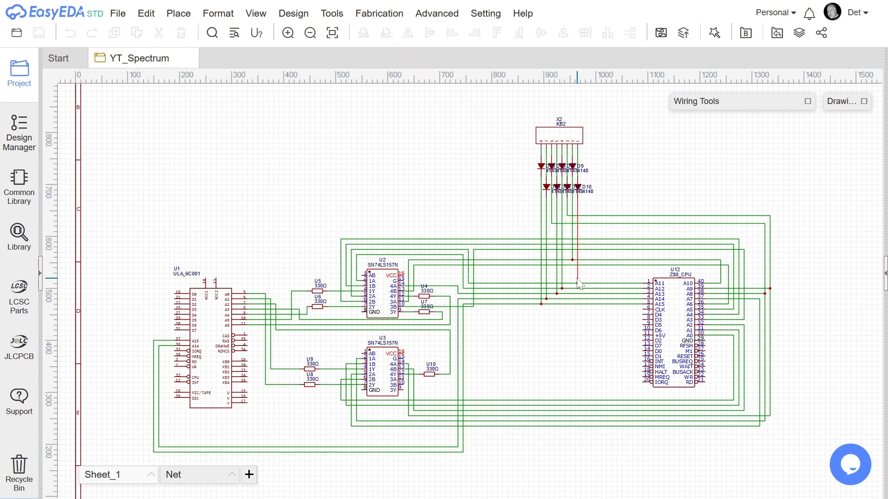
pyautogui.moveTo(601, 289)
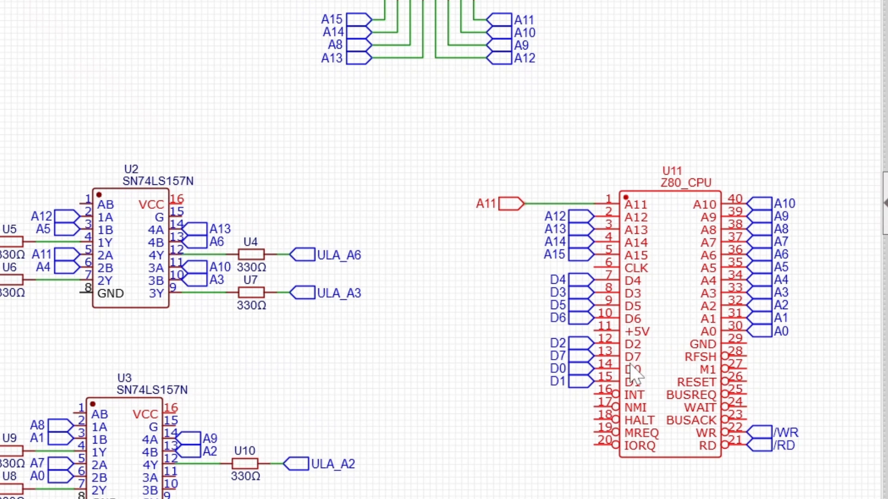
pyautogui.moveTo(651, 351)
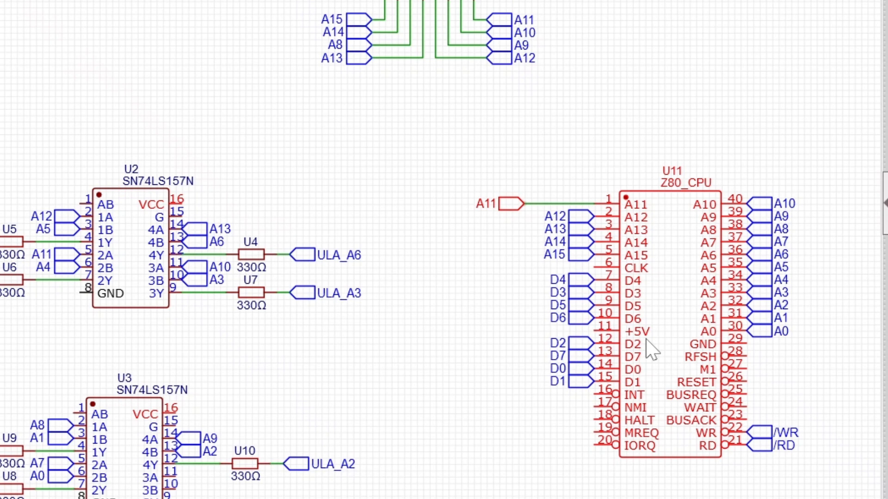
pyautogui.moveTo(714, 334)
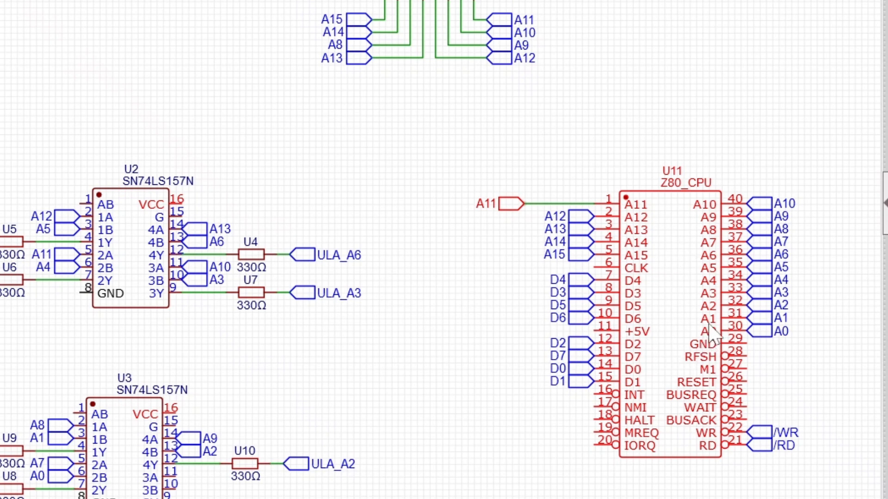
pyautogui.moveTo(634, 277)
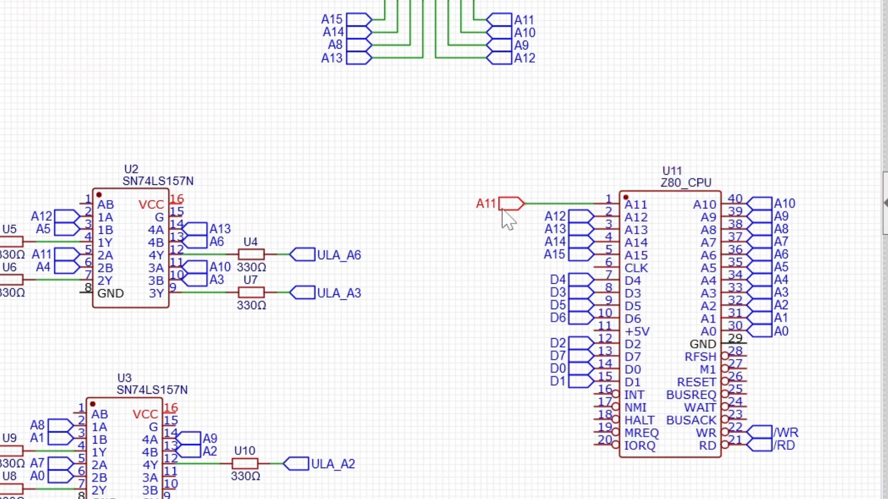
pyautogui.moveTo(507, 221)
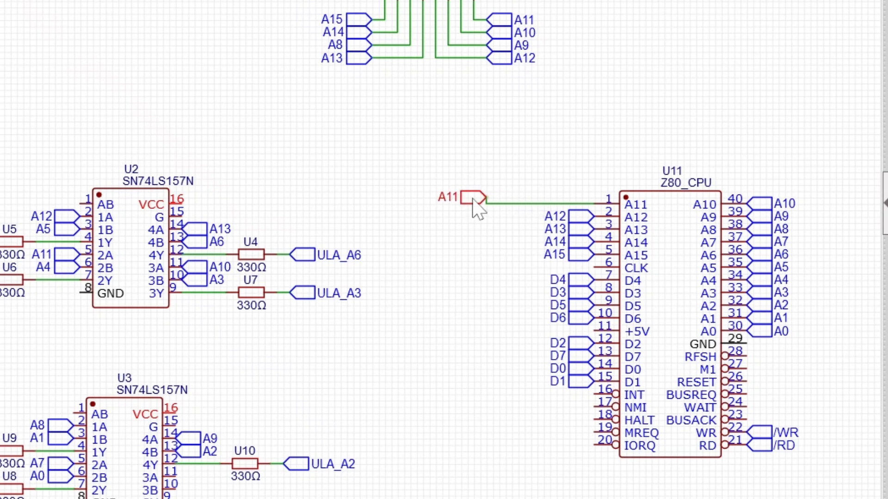
pyautogui.click(466, 200)
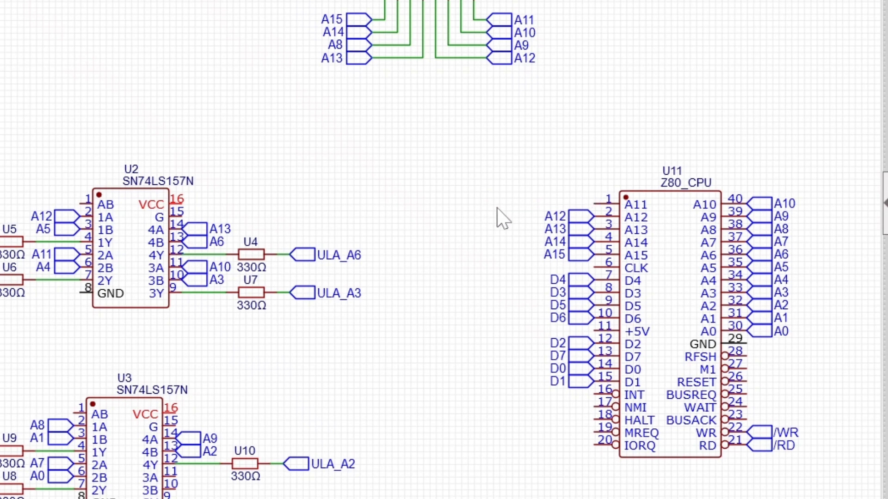
pyautogui.moveTo(558, 216)
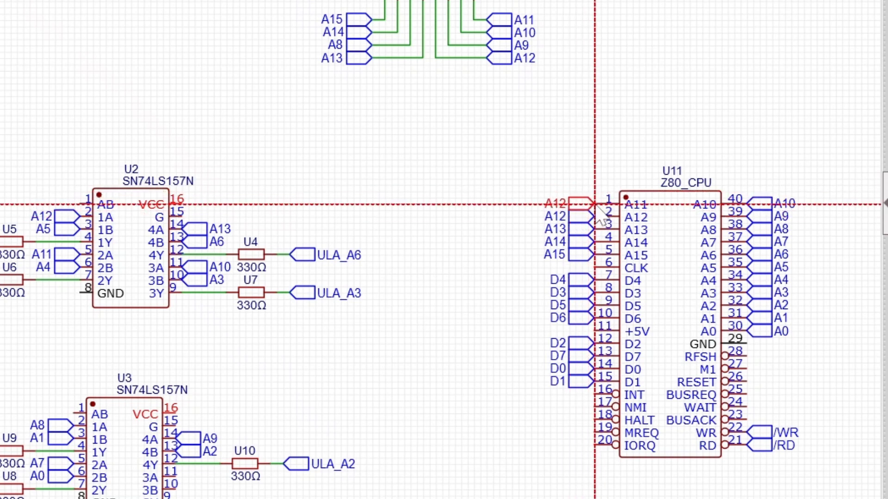
pyautogui.doubleClick(574, 204)
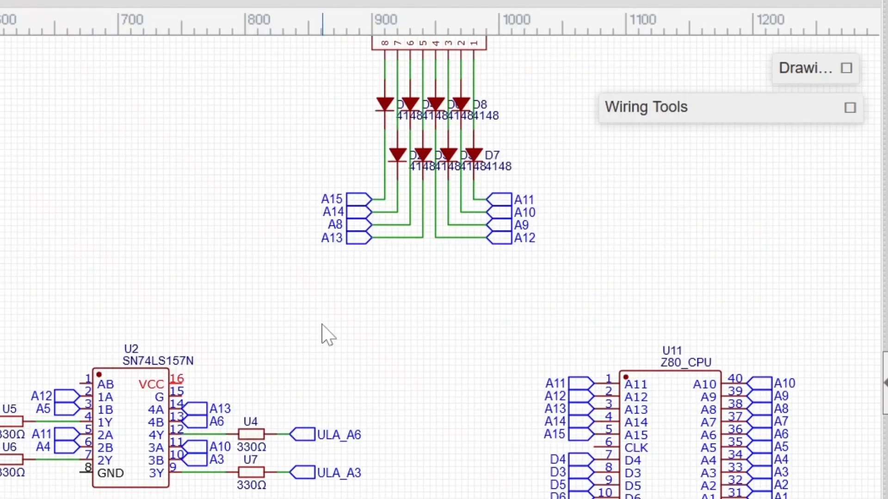
pyautogui.moveTo(533, 394)
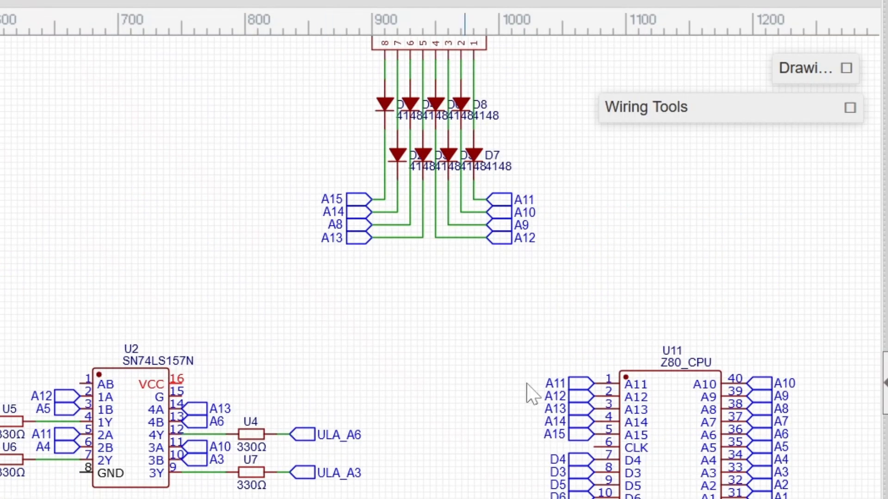
pyautogui.moveTo(651, 278)
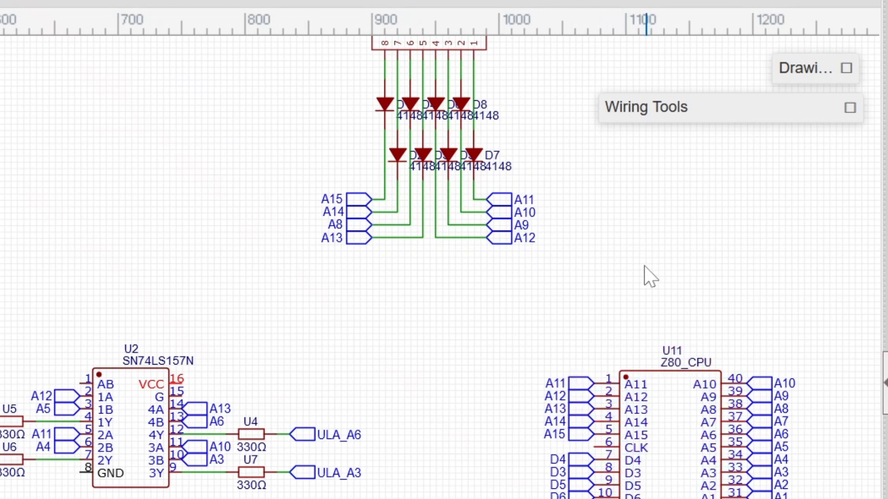
pyautogui.moveTo(573, 283)
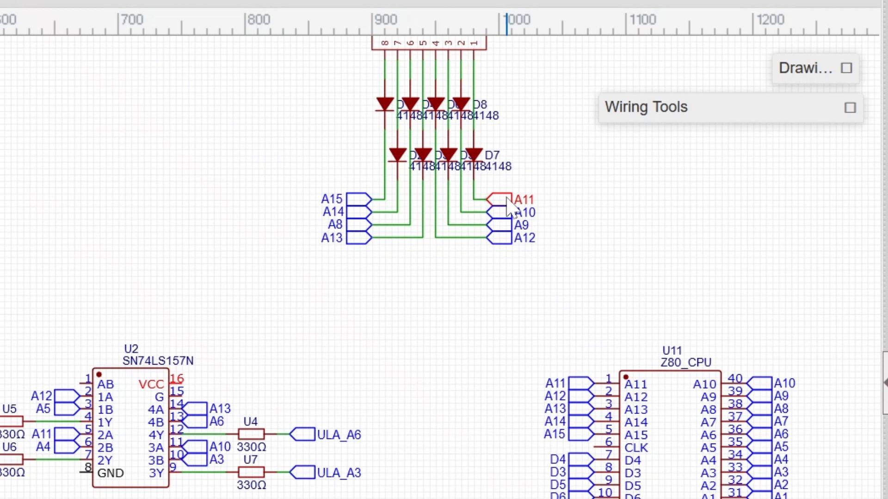
pyautogui.moveTo(521, 127)
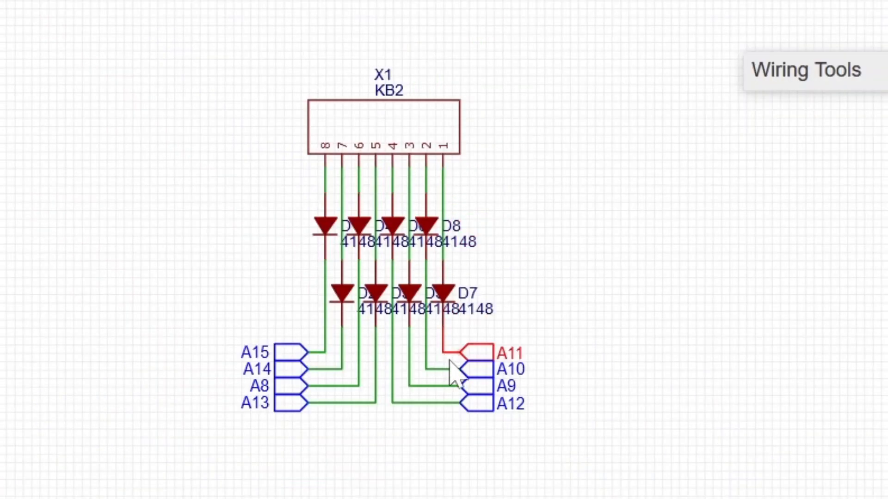
pyautogui.scroll(-3)
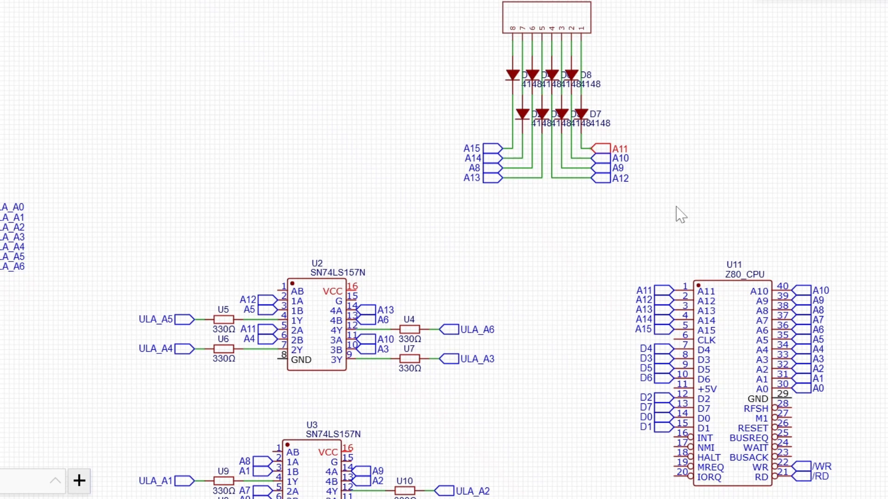
pyautogui.moveTo(701, 197)
pyautogui.write('A11')
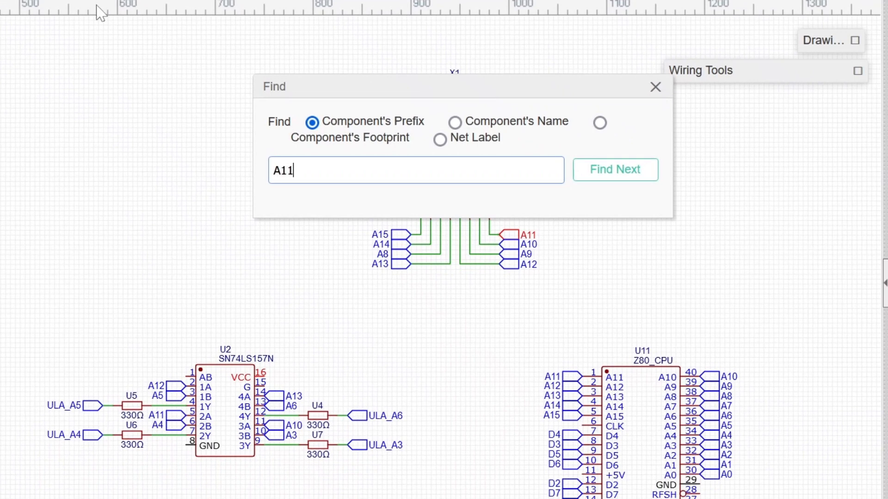
pyautogui.moveTo(447, 147)
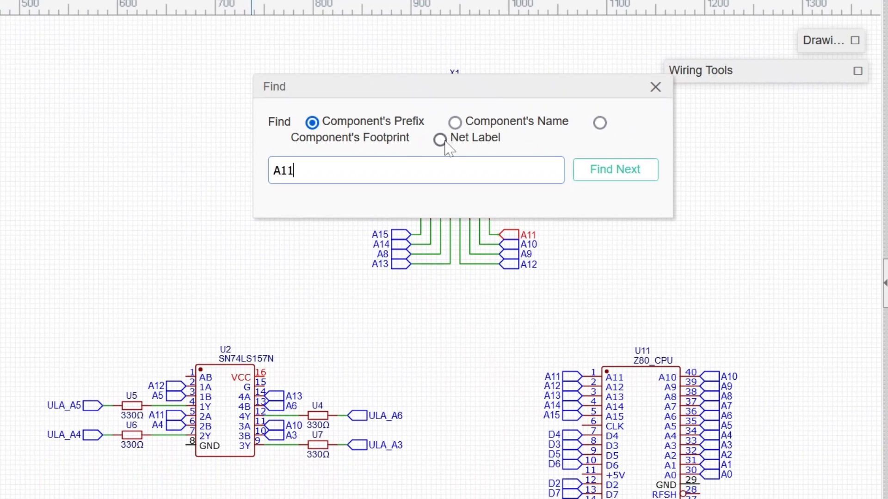
# Step: Search net labels for A11 and jump to the one on the Z80 CPU's pin 1
pyautogui.click(439, 139)
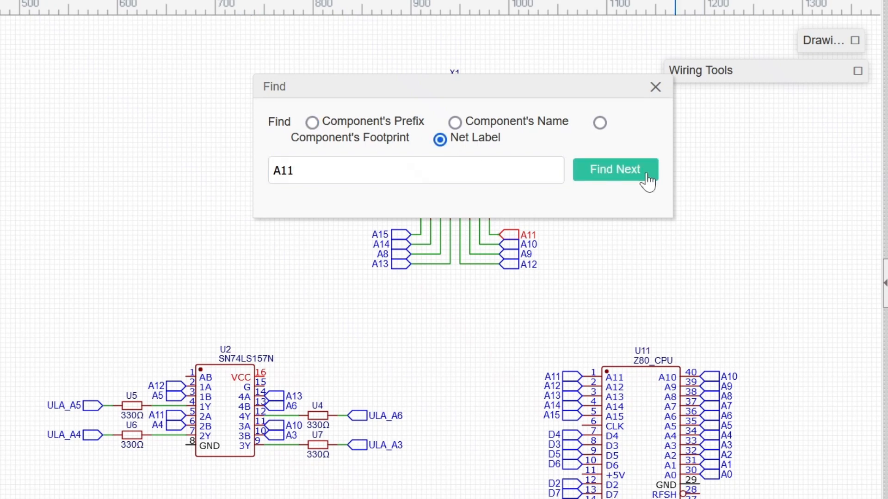
pyautogui.click(615, 169)
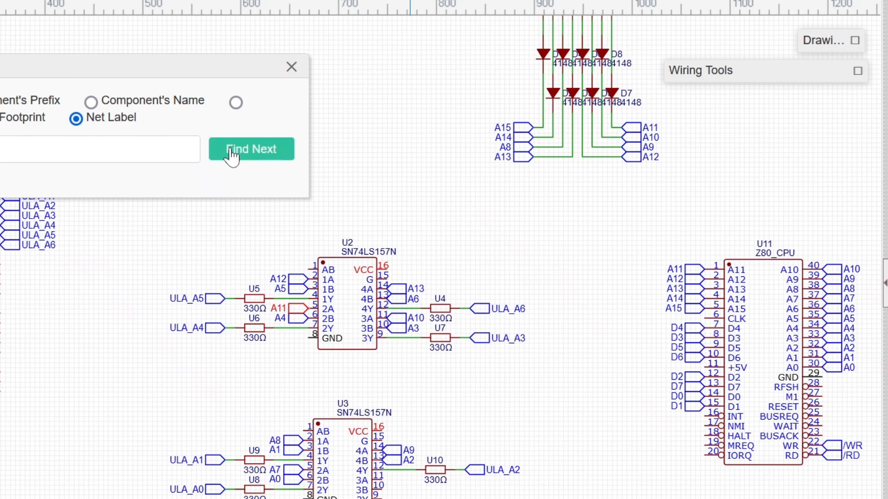
pyautogui.click(251, 149)
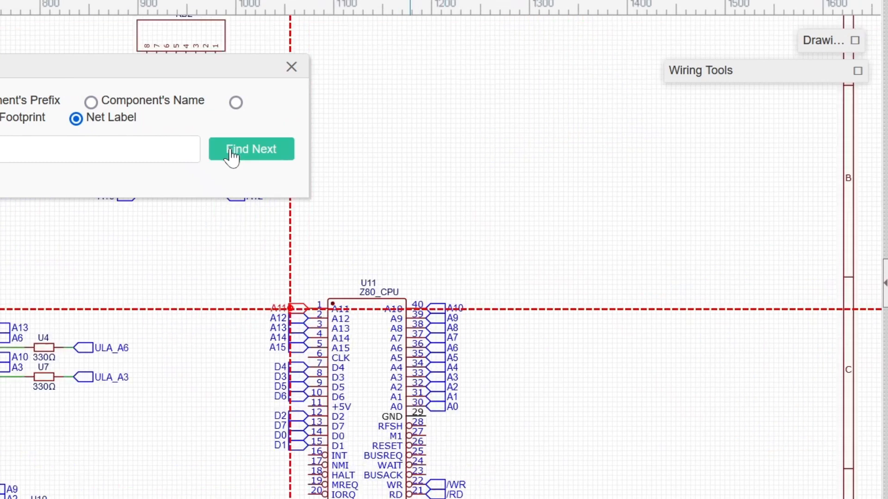
pyautogui.click(251, 149)
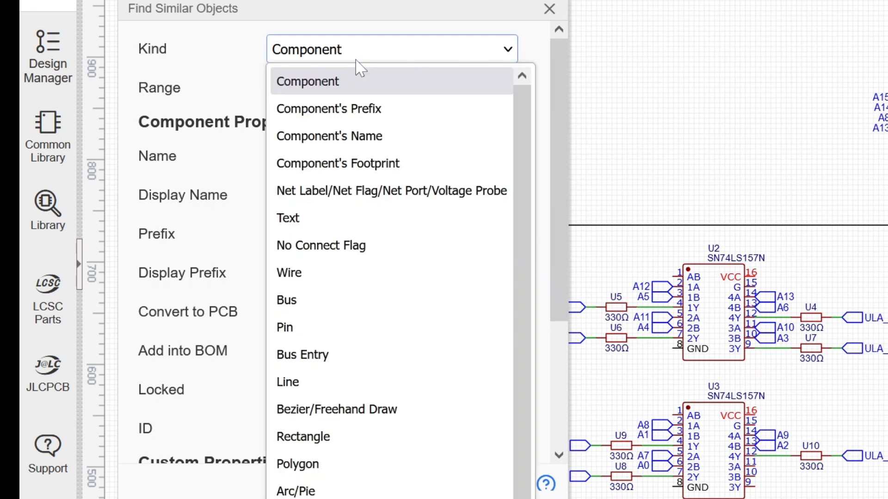
# Step: Find all net labels with the same name 'A11', marking them at the diodes, U2 and the CPU
pyautogui.click(391, 191)
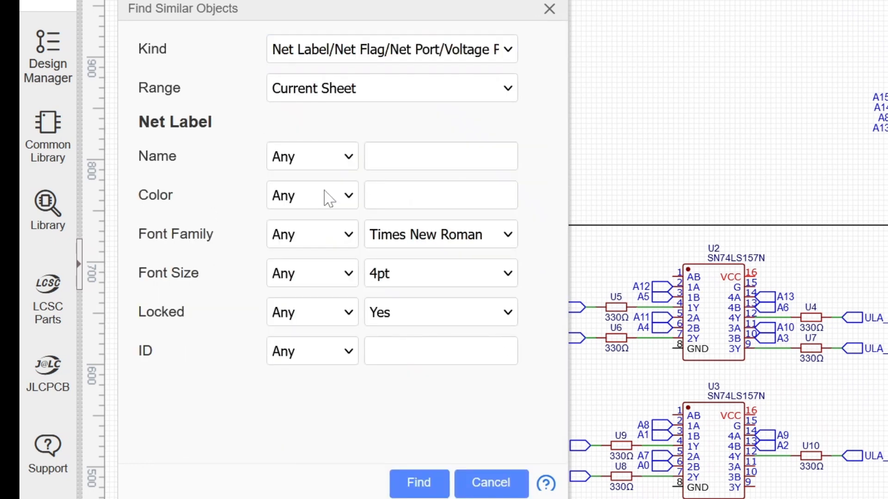
pyautogui.moveTo(306, 164)
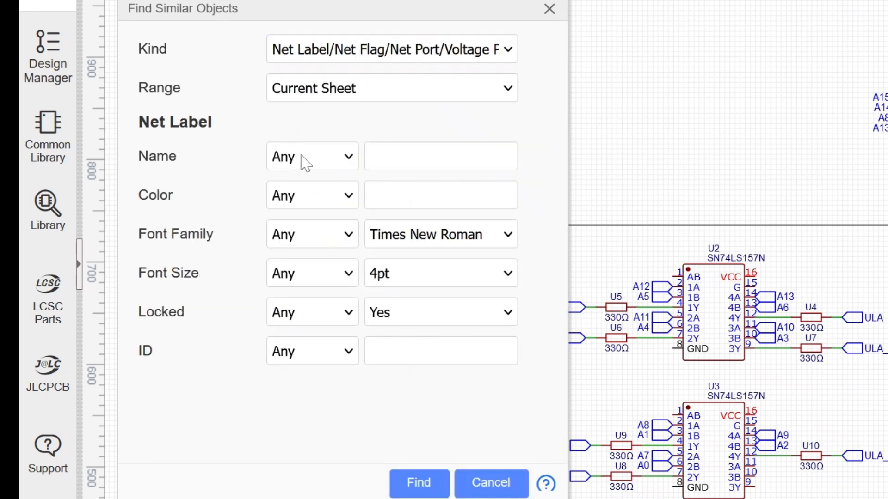
pyautogui.click(311, 156)
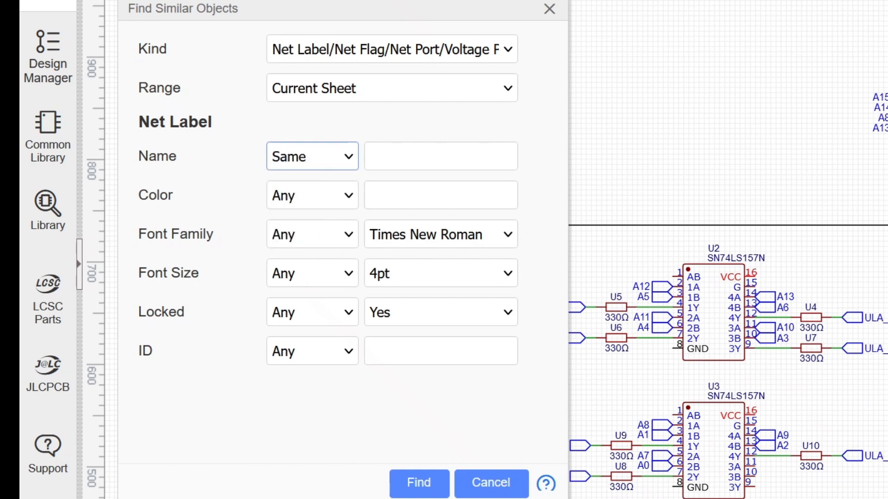
pyautogui.write('A1')
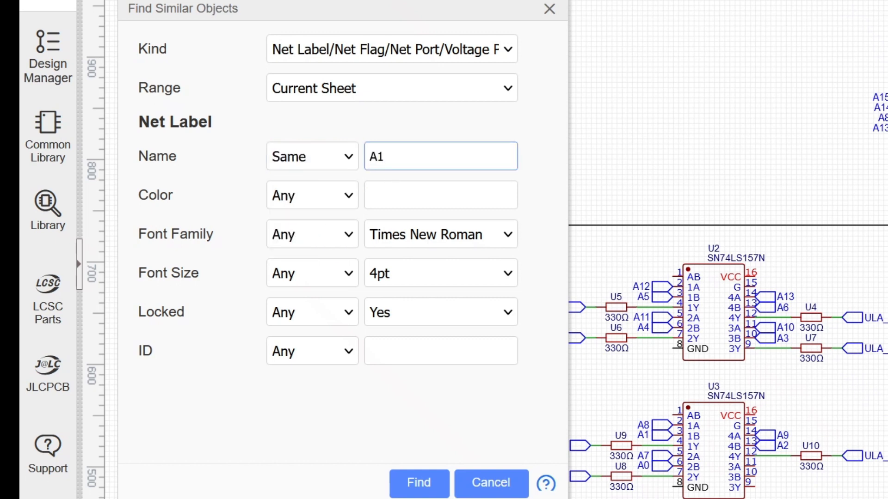
pyautogui.write('1')
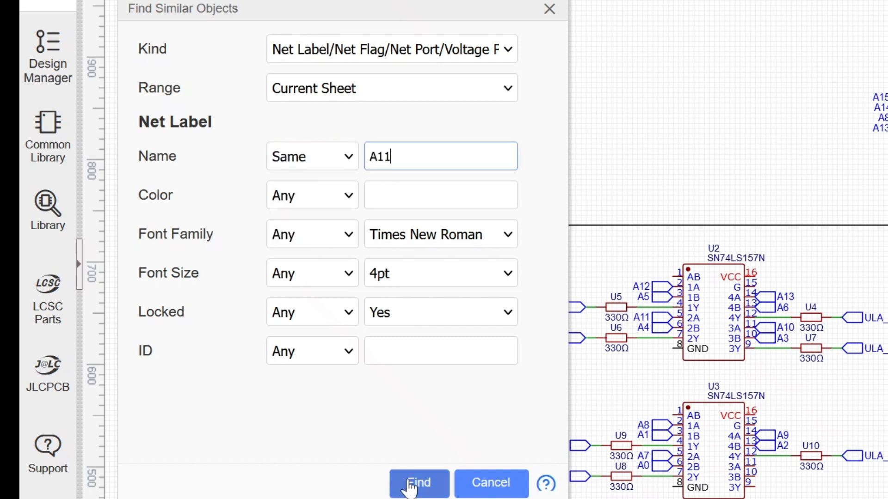
pyautogui.click(419, 483)
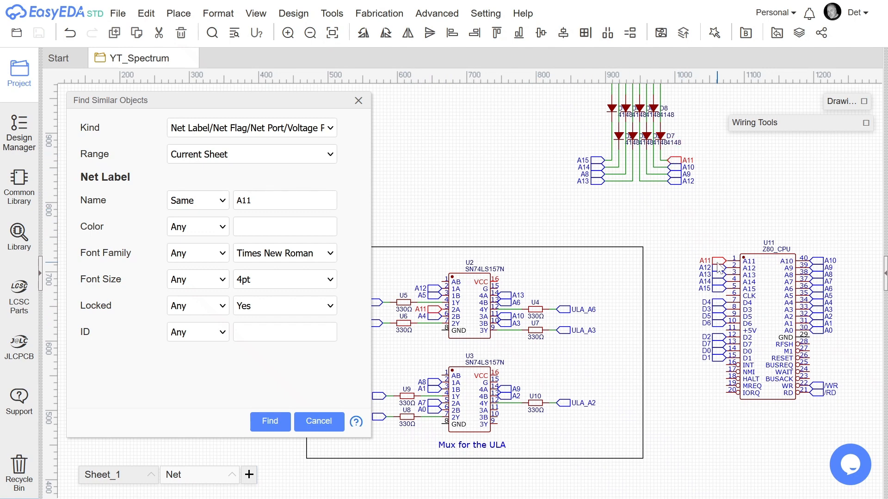
pyautogui.moveTo(807, 163)
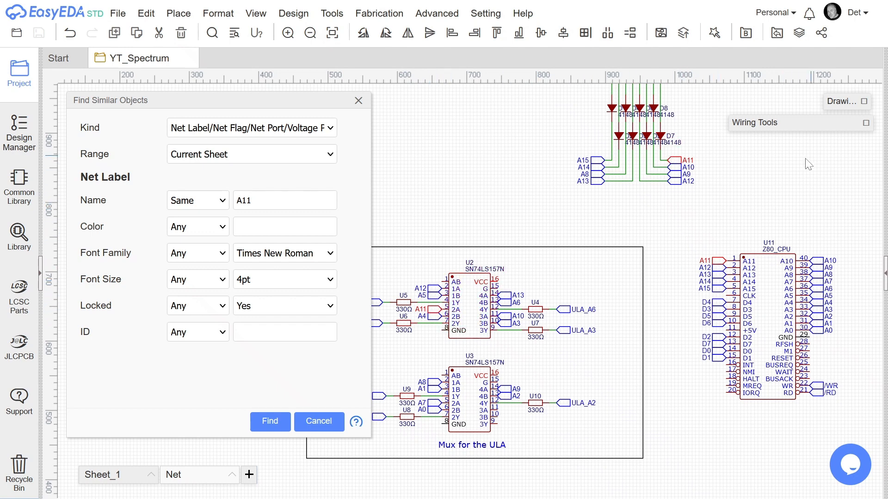
pyautogui.moveTo(660, 313)
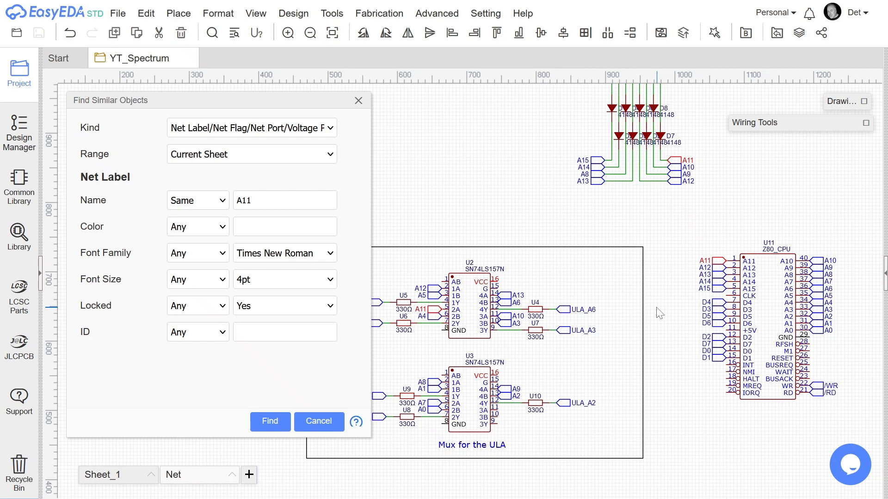
pyautogui.click(269, 421)
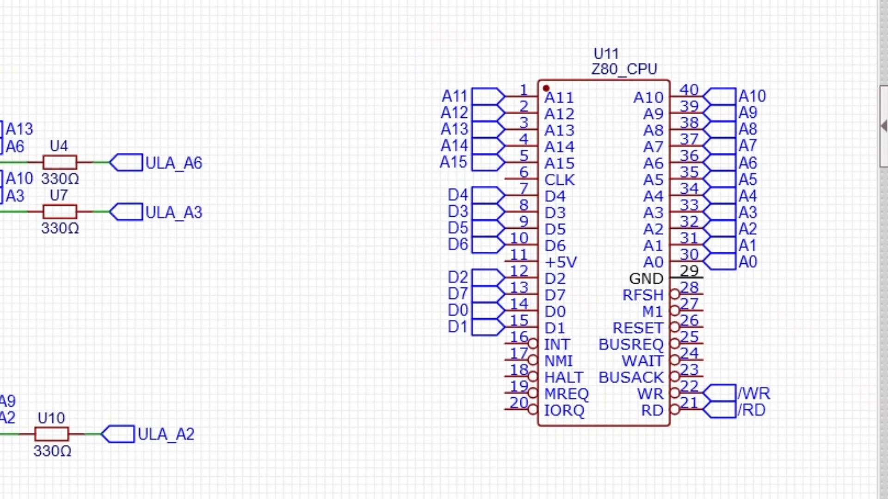
# Step: Scroll down the sheet to inspect the CPU's net labels
pyautogui.scroll(-3)
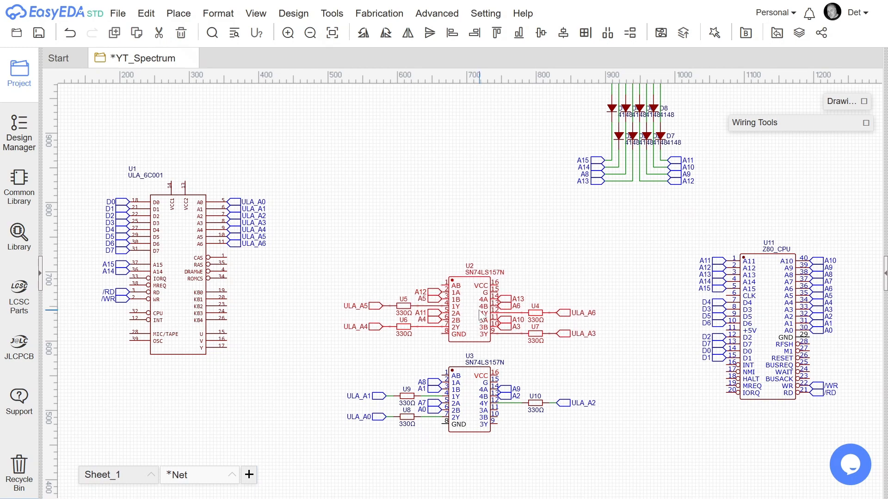
# Step: Draw a rectangle around multiplexers U2 and U3 and caption it 'Mux for the ULA'
pyautogui.click(474, 220)
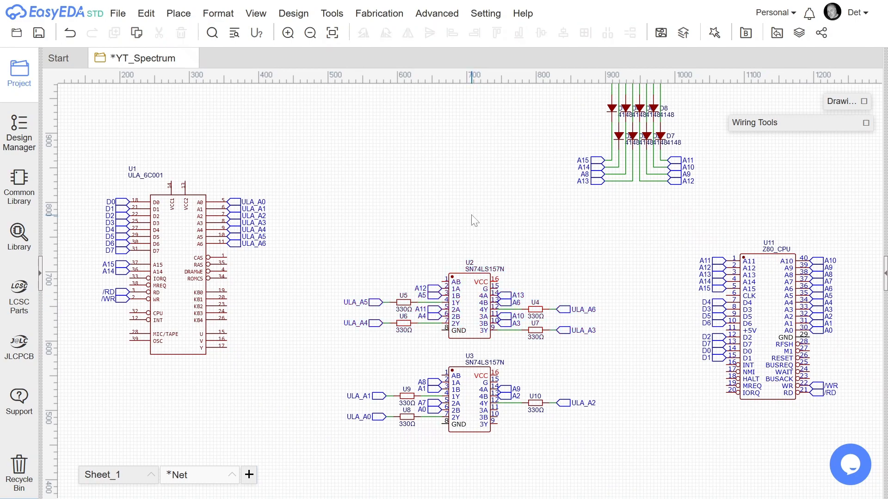
pyautogui.moveTo(841, 113)
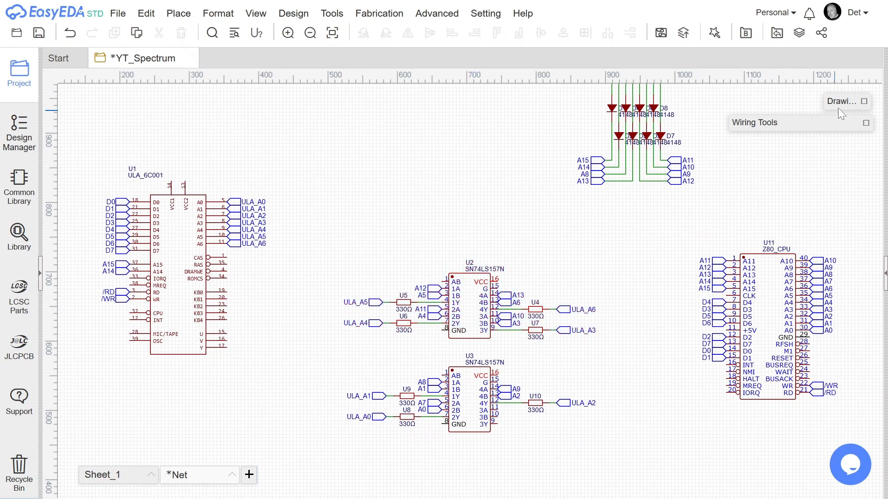
pyautogui.click(865, 101)
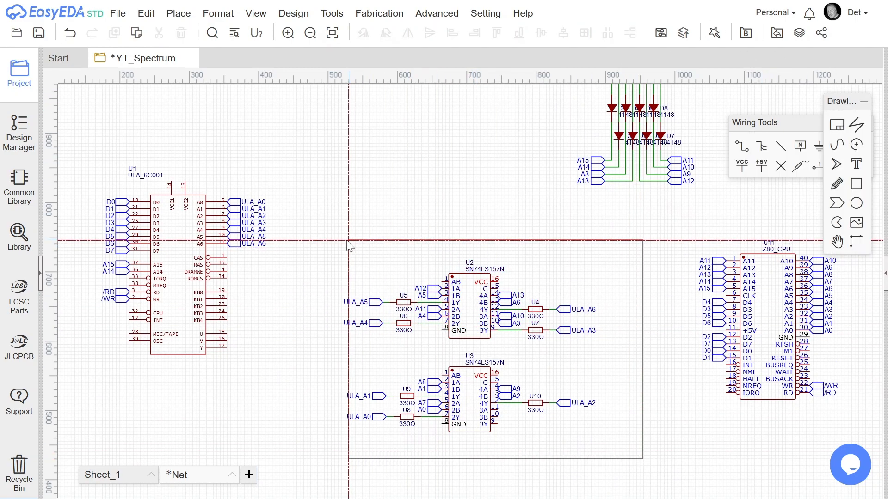
pyautogui.moveTo(314, 247)
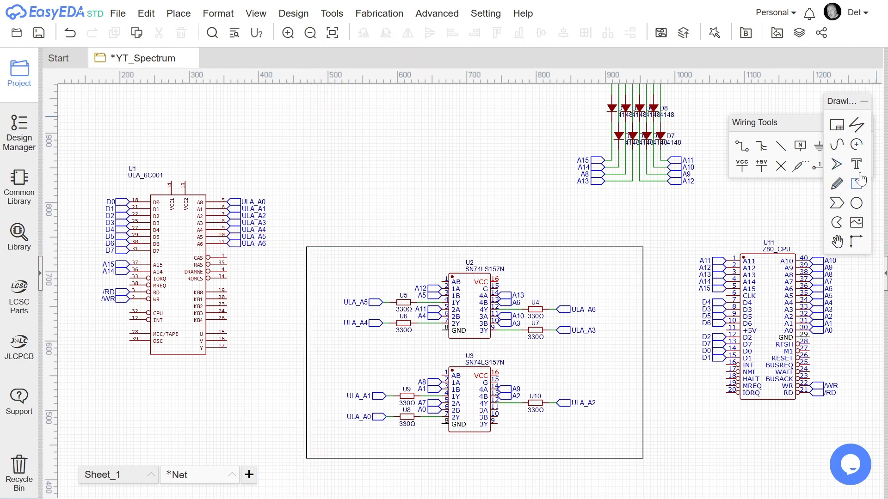
pyautogui.write('Mux for the ULA')
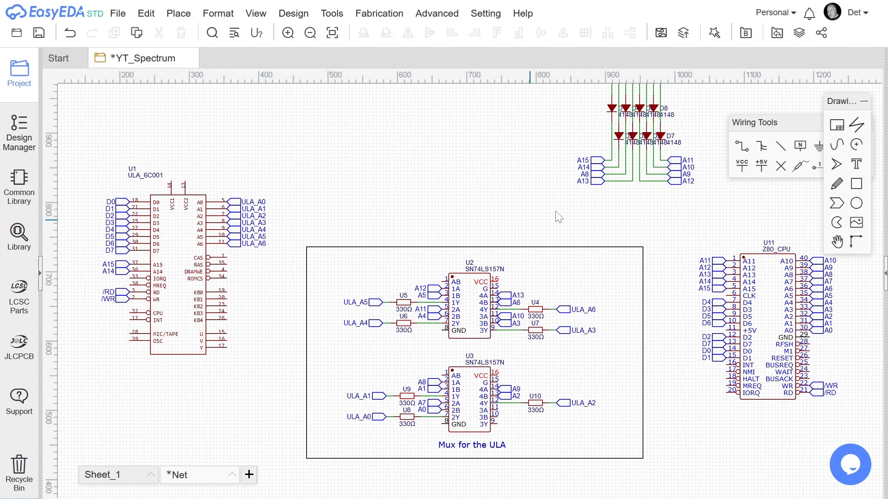
pyautogui.click(870, 101)
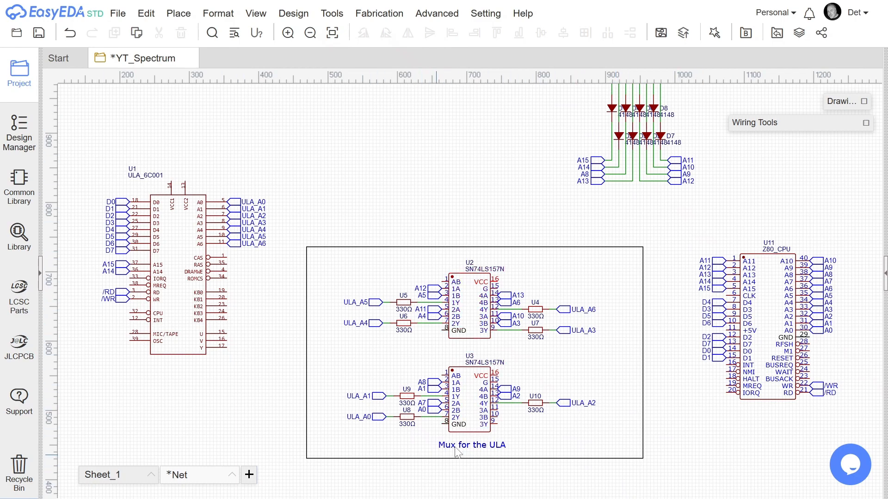
pyautogui.moveTo(371, 405)
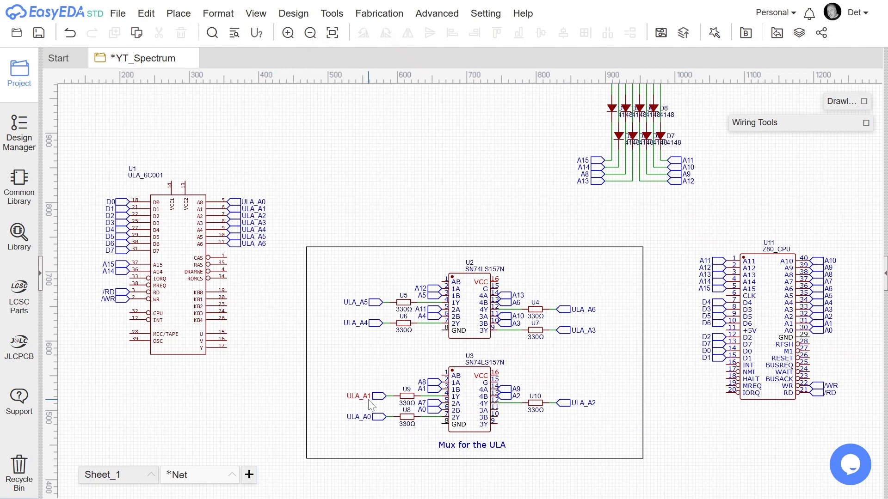